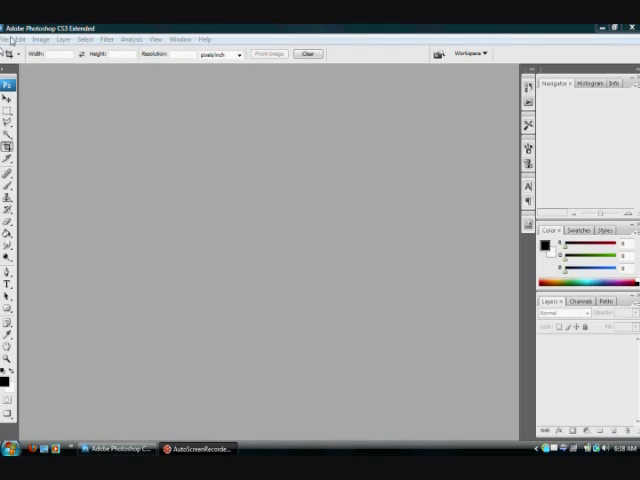
# Step: Import the lips video clip as layers via Video Frames to Layers, from beginning to end
pyautogui.click(12, 40)
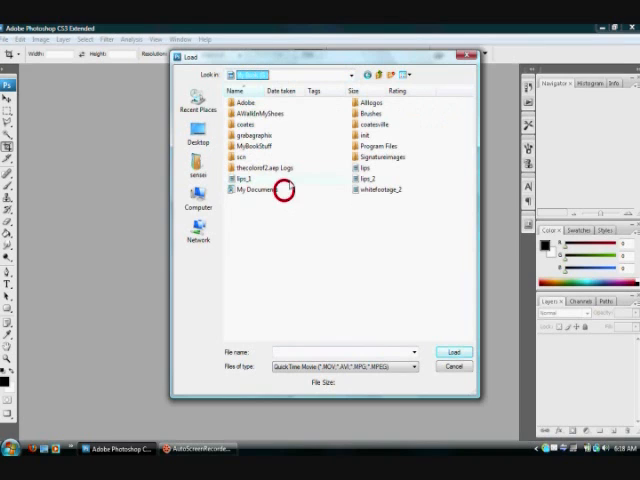
pyautogui.click(370, 166)
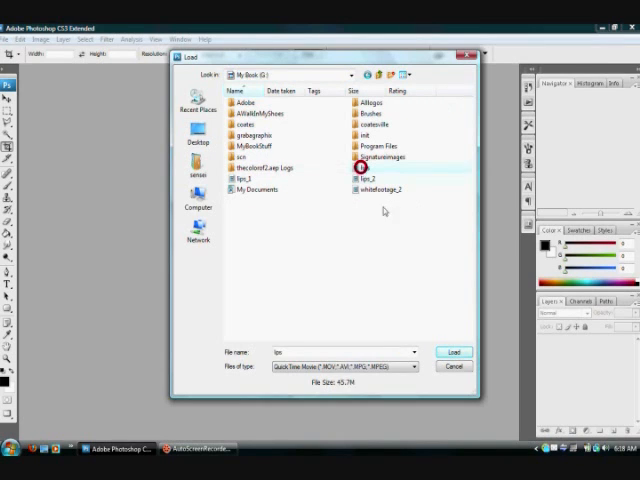
pyautogui.click(454, 352)
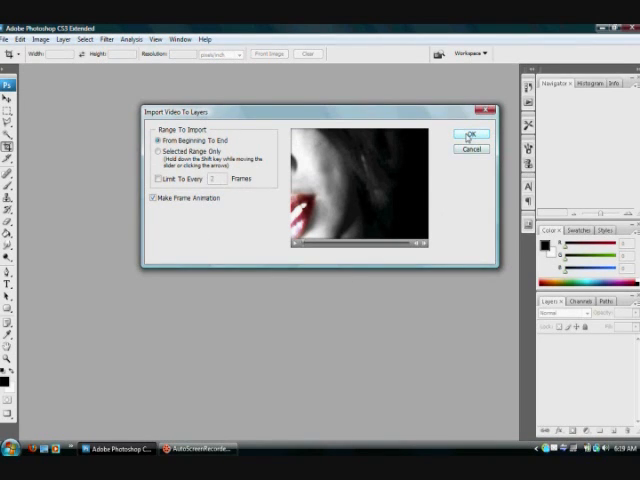
pyautogui.click(470, 136)
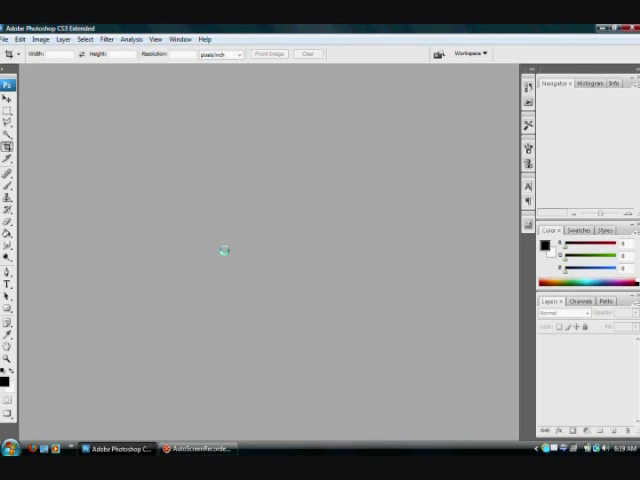
pyautogui.moveTo(226, 256)
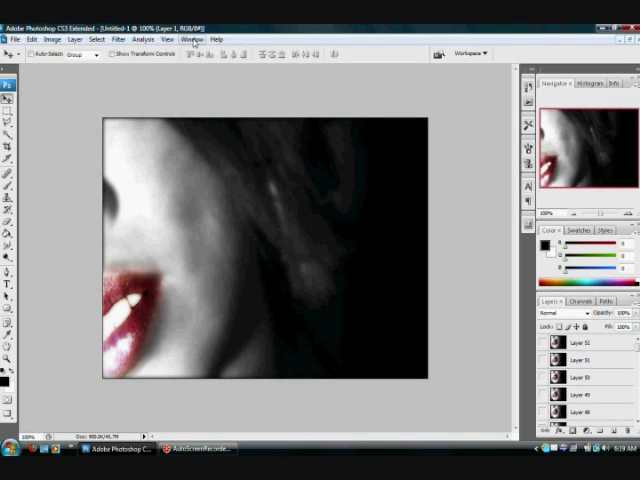
# Step: Show the Animation palette and step through the imported clip's frames
pyautogui.click(192, 40)
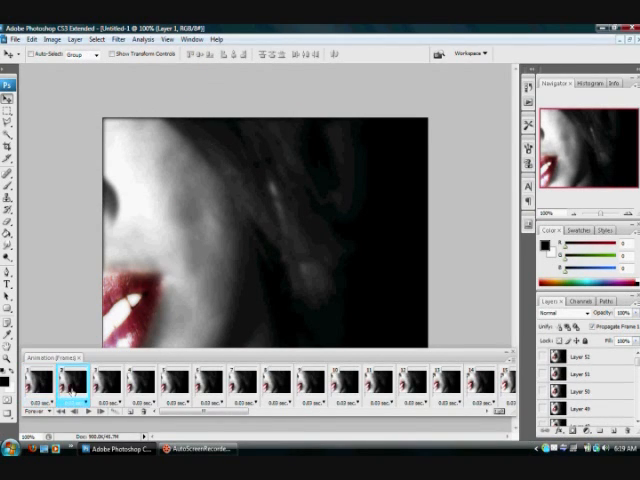
pyautogui.click(136, 384)
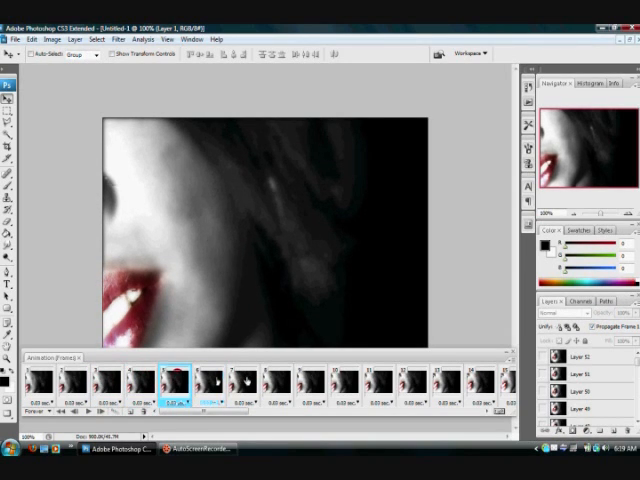
pyautogui.click(238, 384)
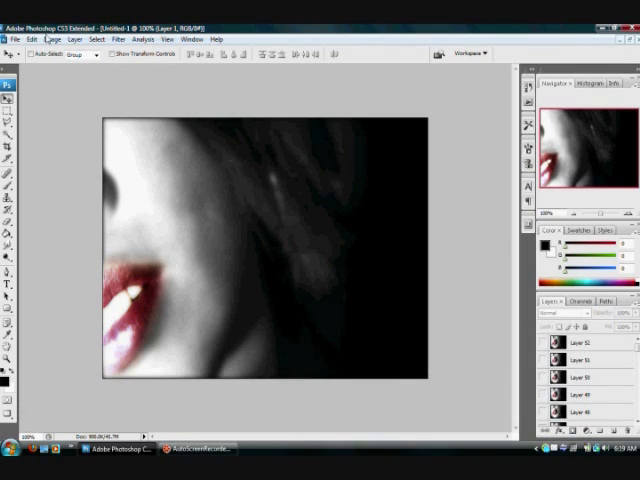
# Step: Set the image size to 300 by 225 pixels with proportions constrained
pyautogui.click(62, 40)
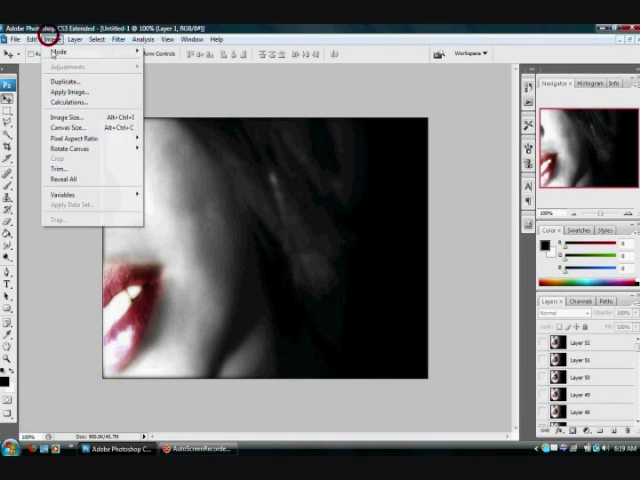
pyautogui.click(66, 118)
pyautogui.write('300')
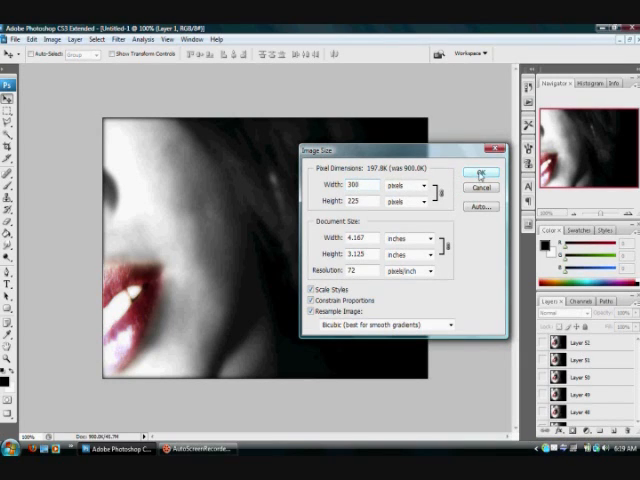
pyautogui.click(474, 170)
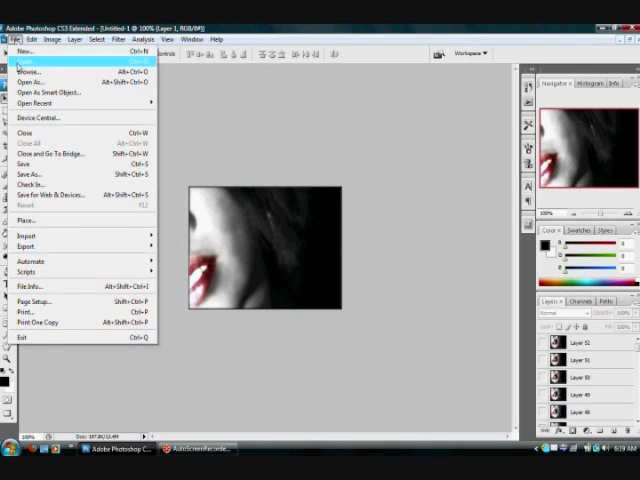
pyautogui.moveTo(50, 194)
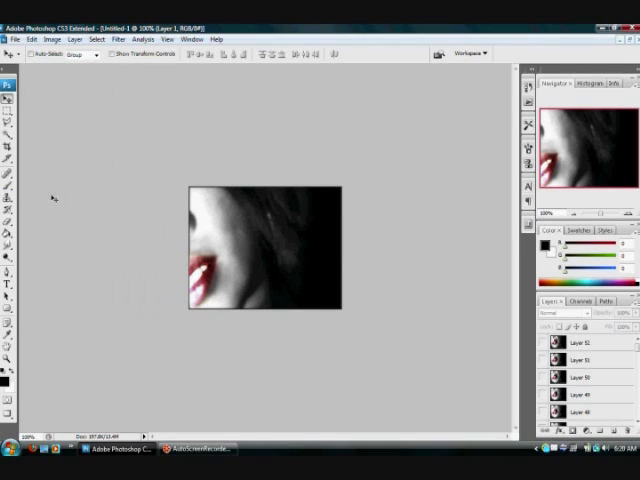
pyautogui.moveTo(52, 200)
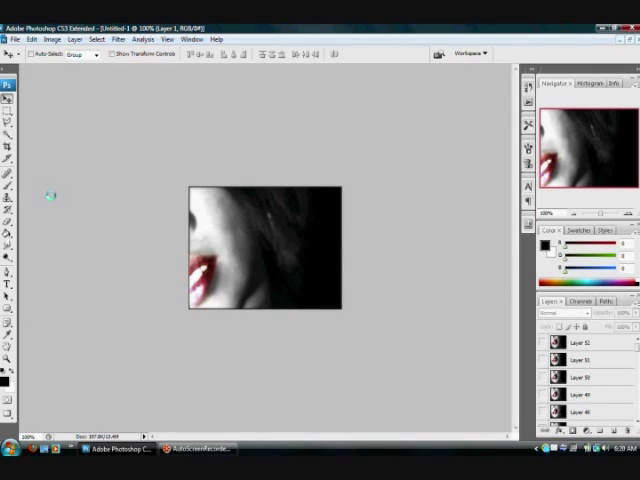
pyautogui.moveTo(52, 198)
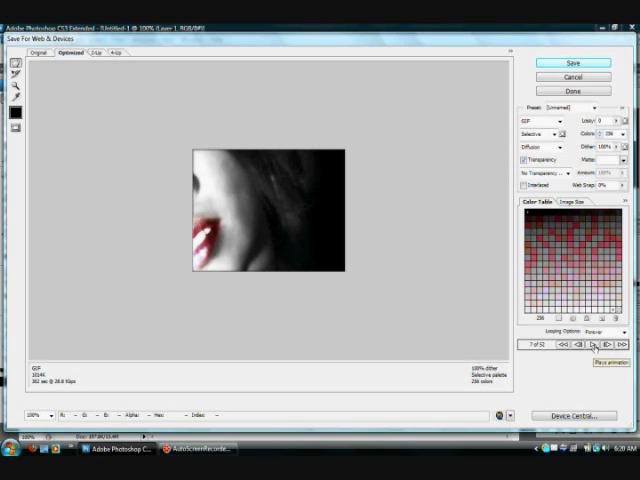
# Step: Save the animation from Save for Web as an optimised GIF file
pyautogui.click(596, 344)
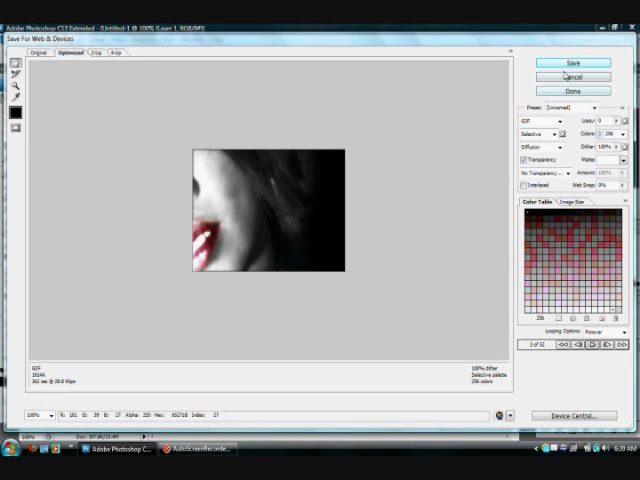
pyautogui.click(572, 64)
pyautogui.write('lips.gif')
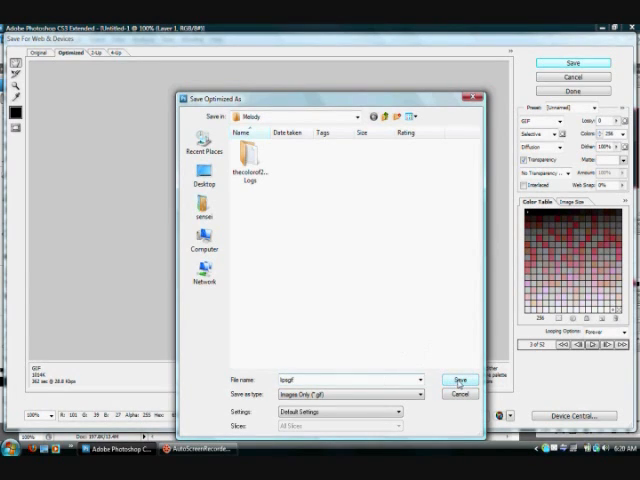
pyautogui.click(448, 380)
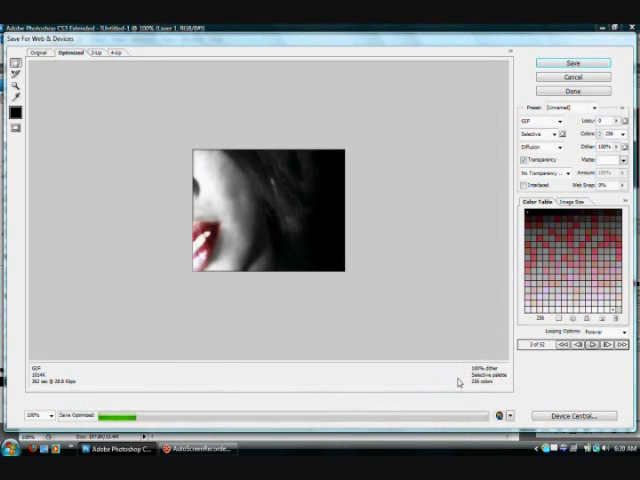